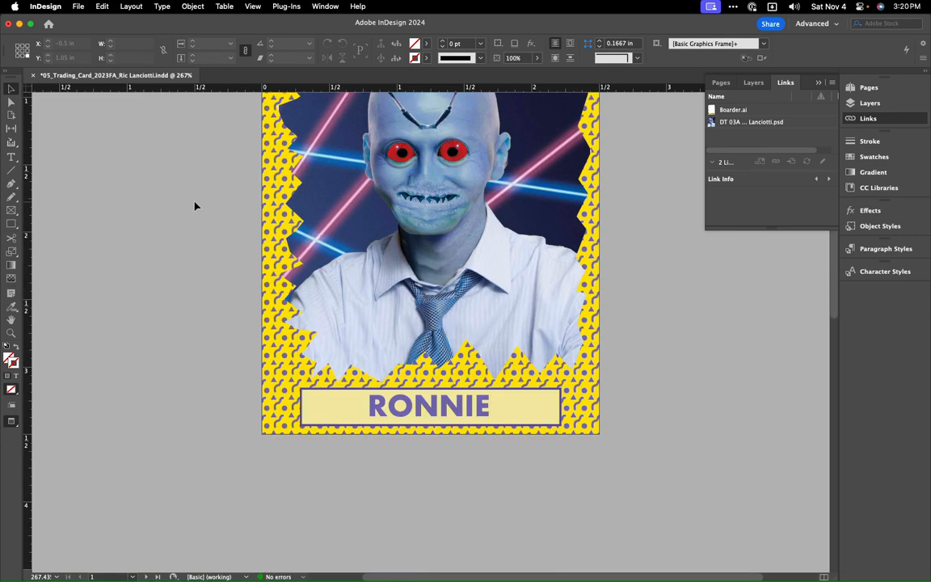
pyautogui.moveTo(428, 528)
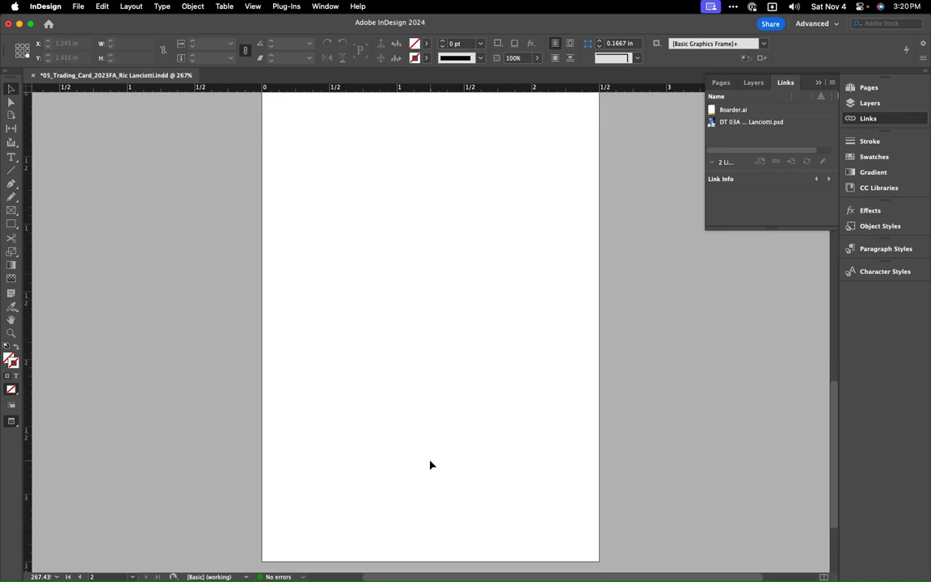
# Step: Scroll the document down to the blank page 2 below the Ronnie card front
pyautogui.scroll(-3)
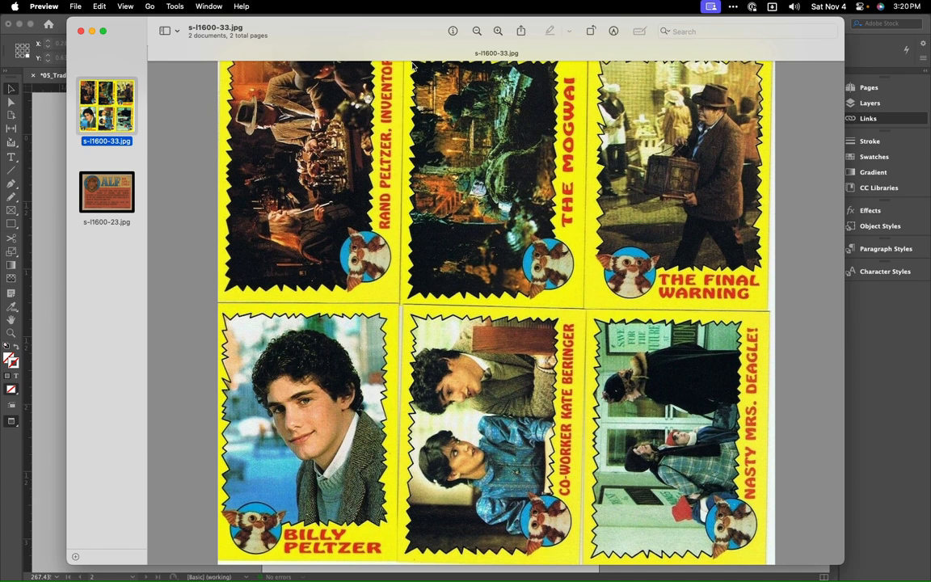
pyautogui.moveTo(240, 287)
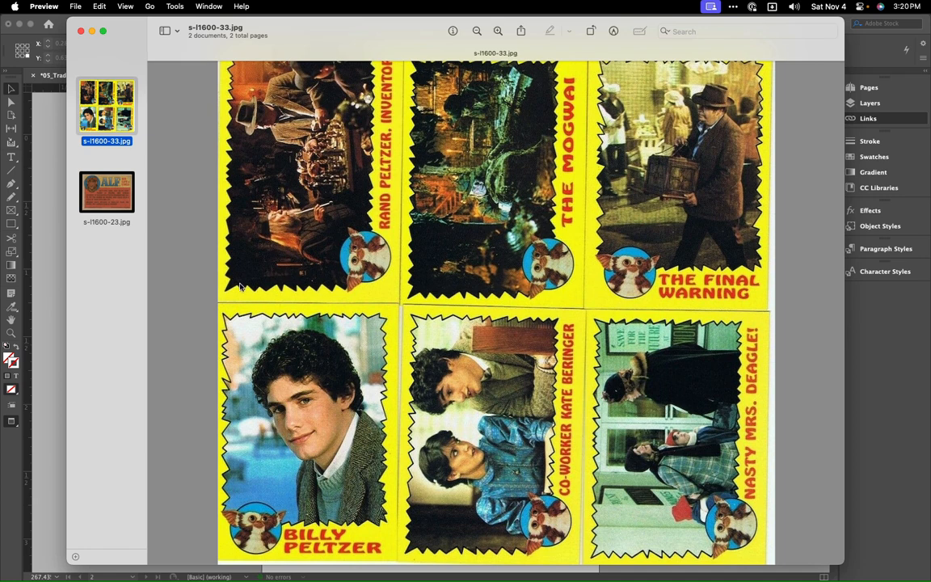
pyautogui.moveTo(176, 284)
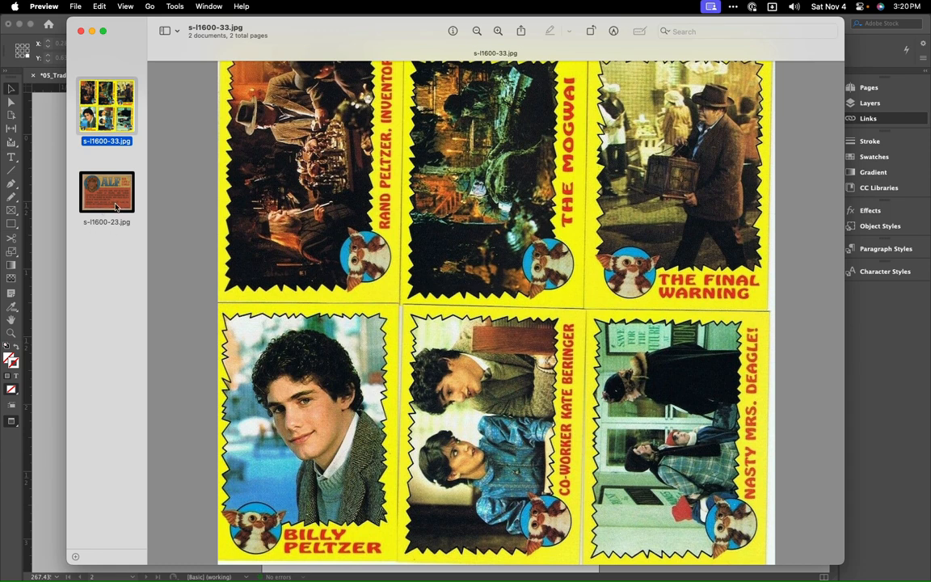
pyautogui.click(106, 192)
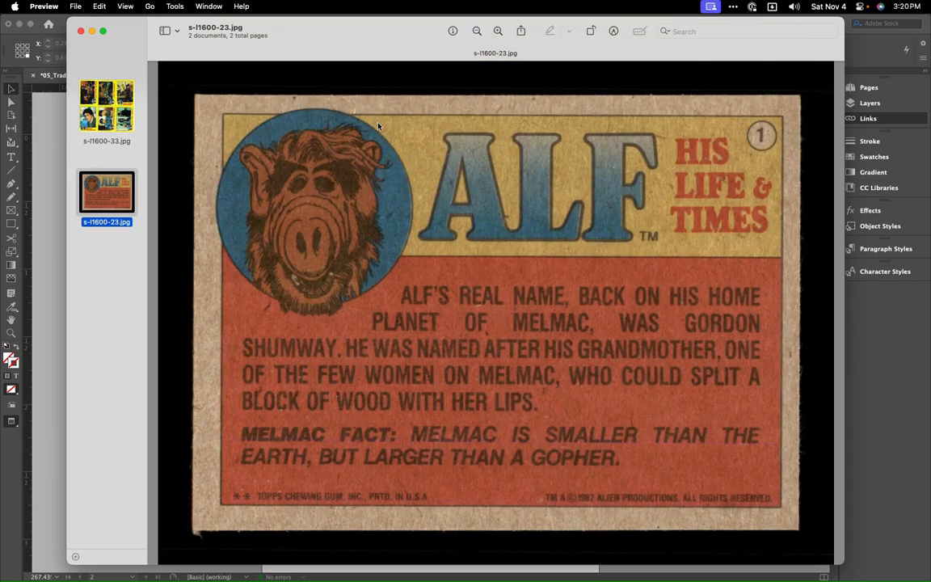
pyautogui.moveTo(389, 159)
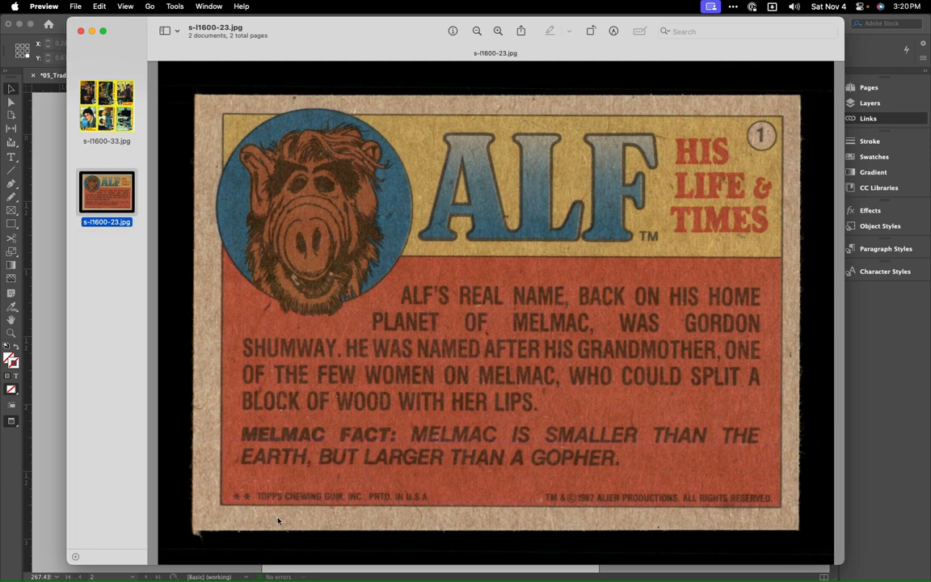
pyautogui.moveTo(274, 256)
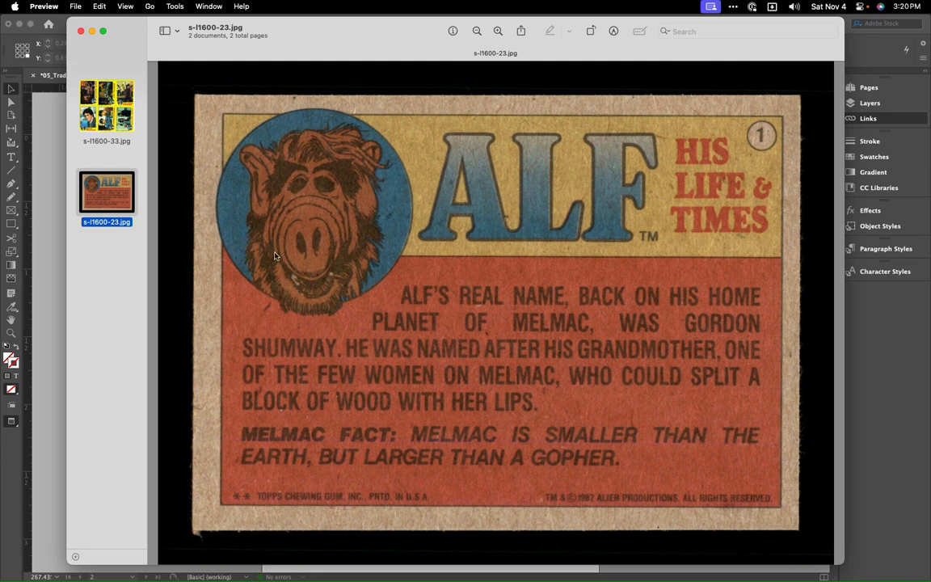
pyautogui.click(107, 106)
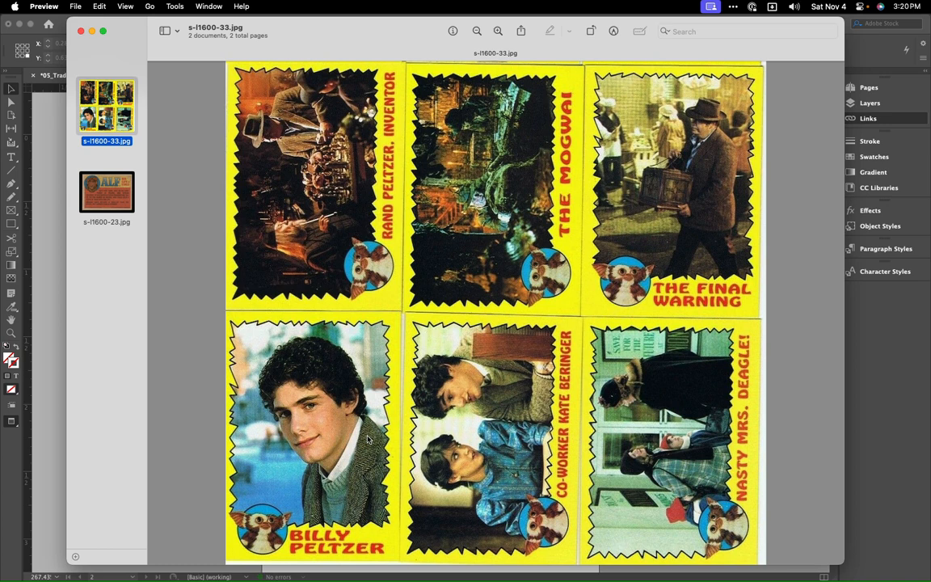
pyautogui.click(107, 191)
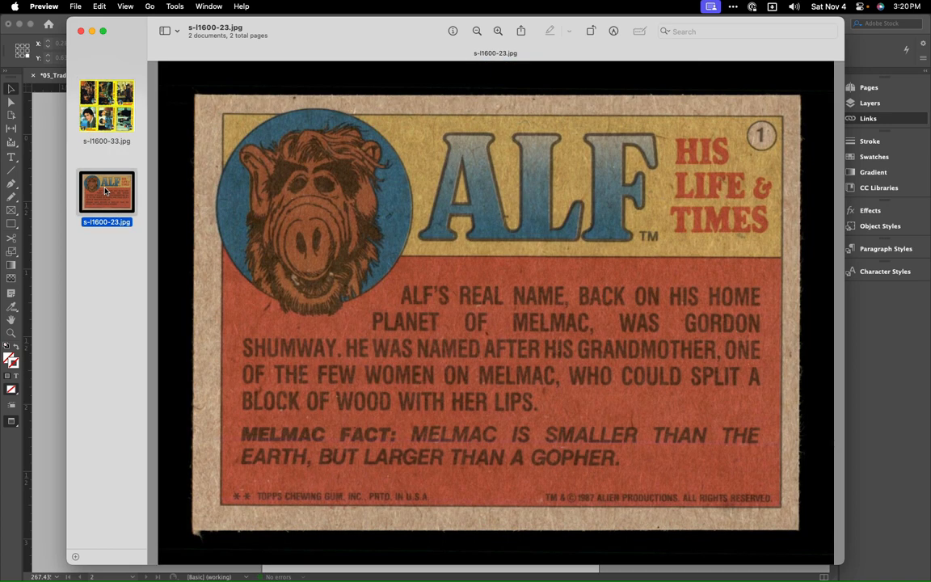
pyautogui.moveTo(466, 468)
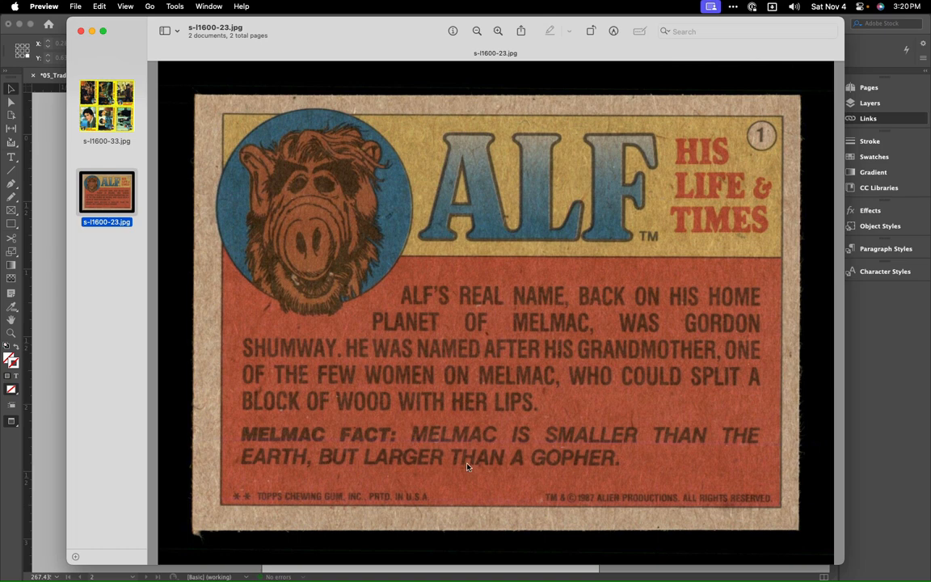
pyautogui.moveTo(639, 101)
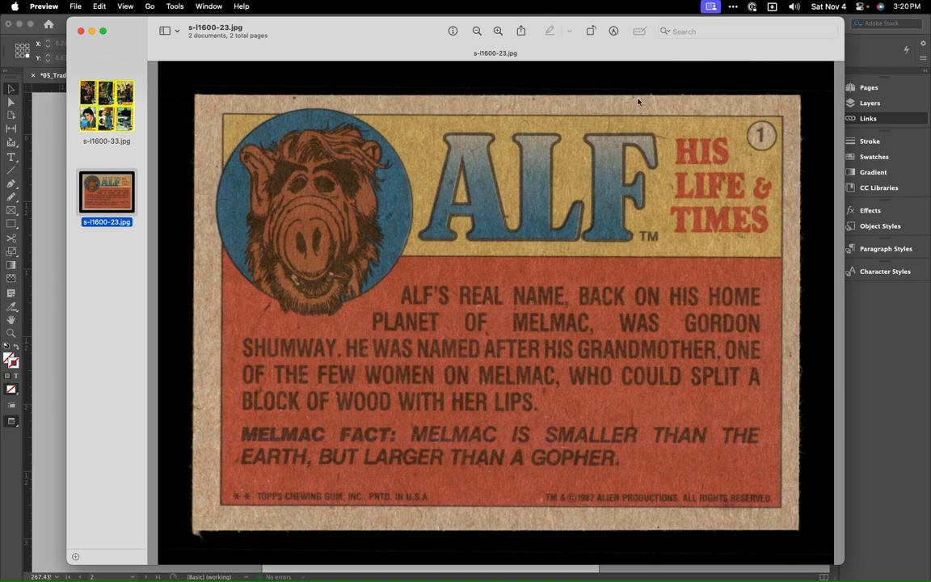
pyautogui.moveTo(689, 190)
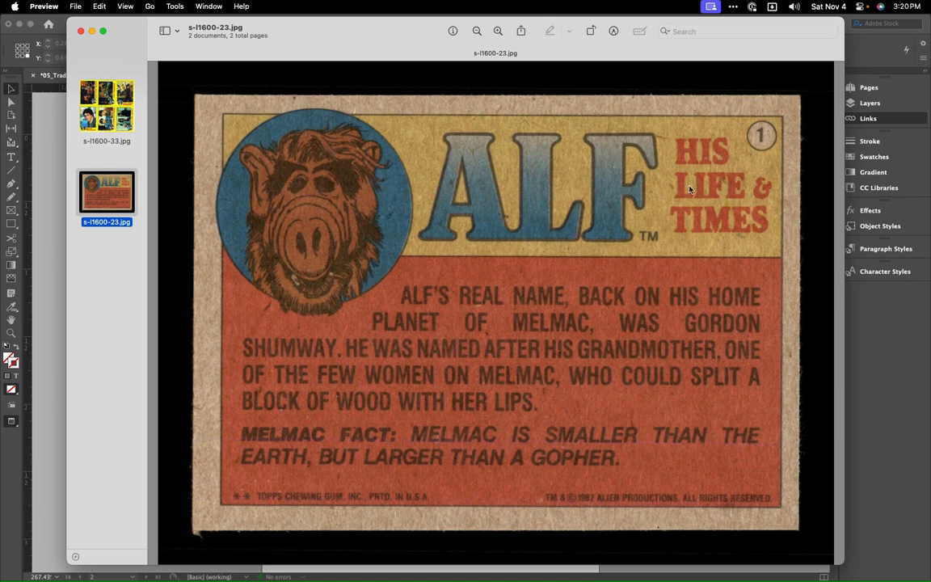
pyautogui.moveTo(731, 133)
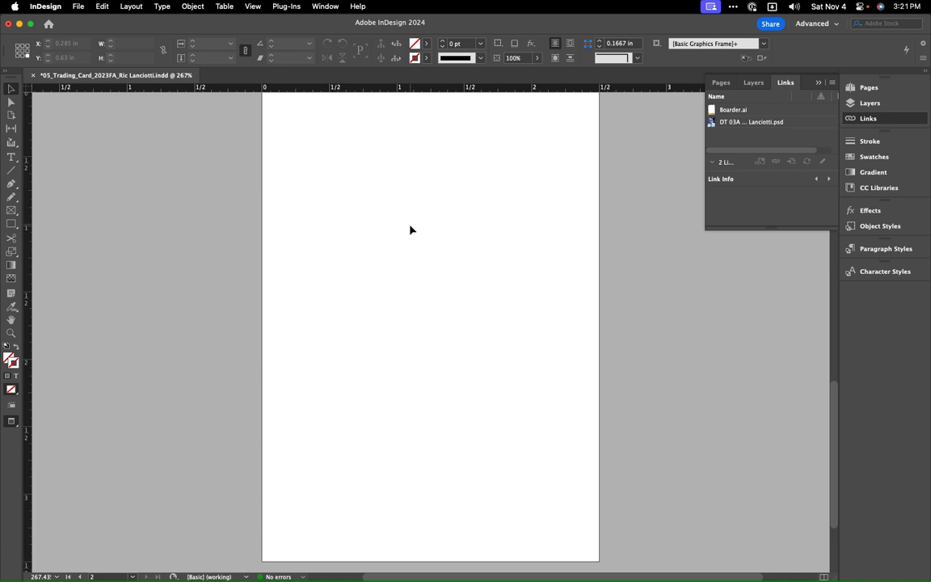
# Step: Place kiwihug-qv05FvdE26k-unsplash.jpg and lay the kraft texture across all of page 2
pyautogui.click(79, 6)
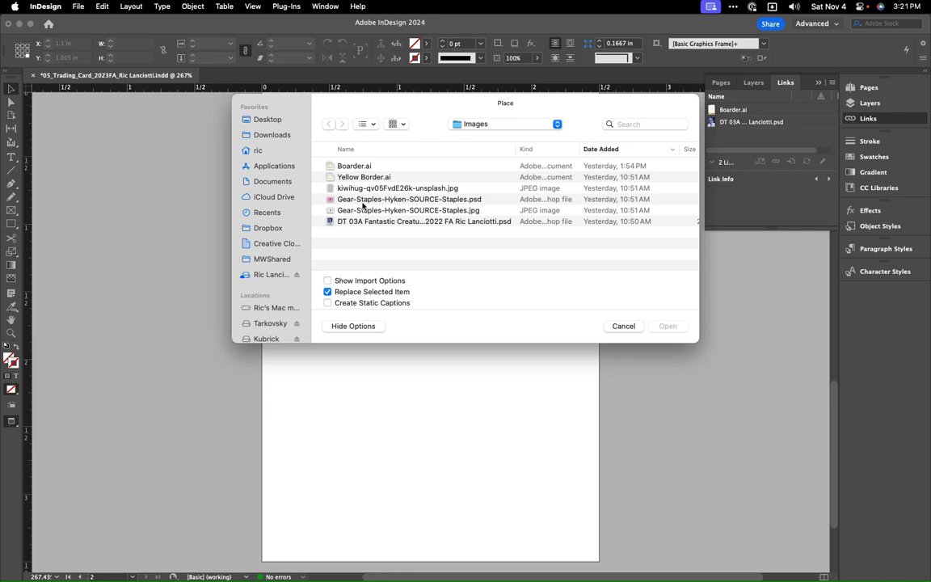
pyautogui.click(397, 188)
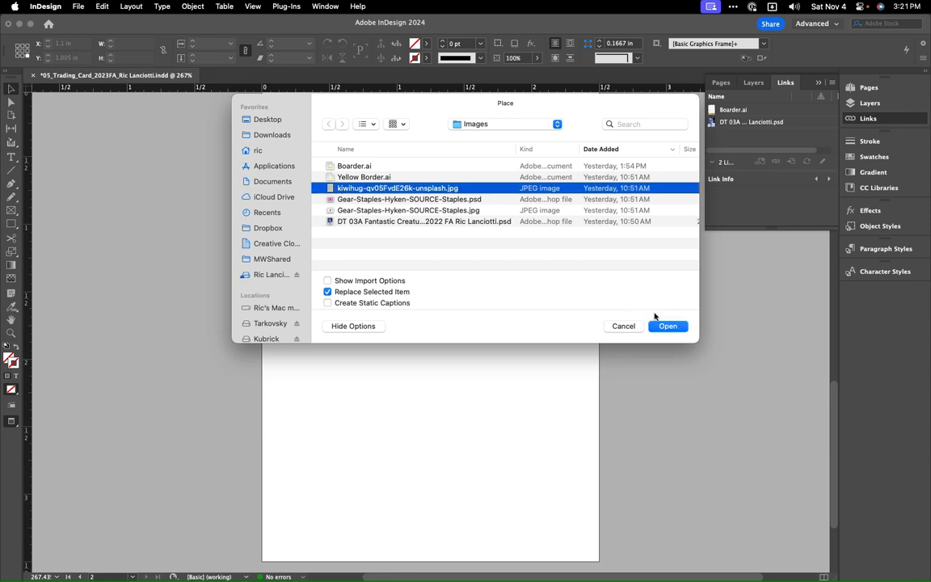
pyautogui.click(668, 326)
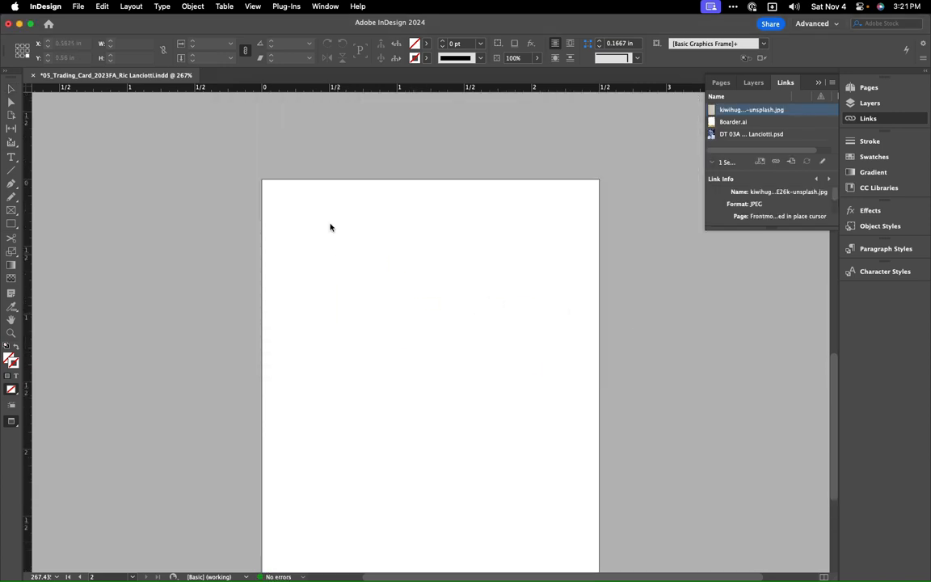
pyautogui.moveTo(263, 181); pyautogui.dragTo(381, 351)
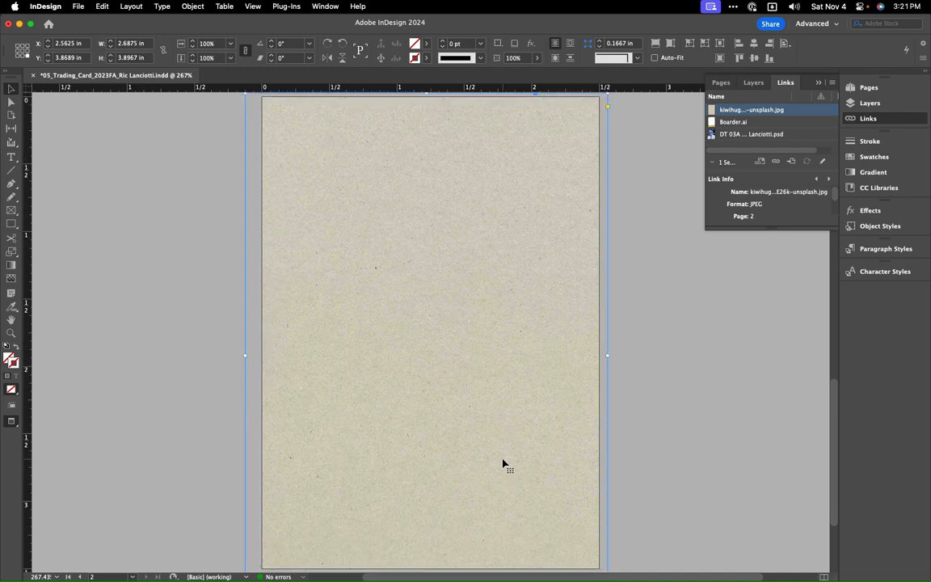
pyautogui.moveTo(75, 292)
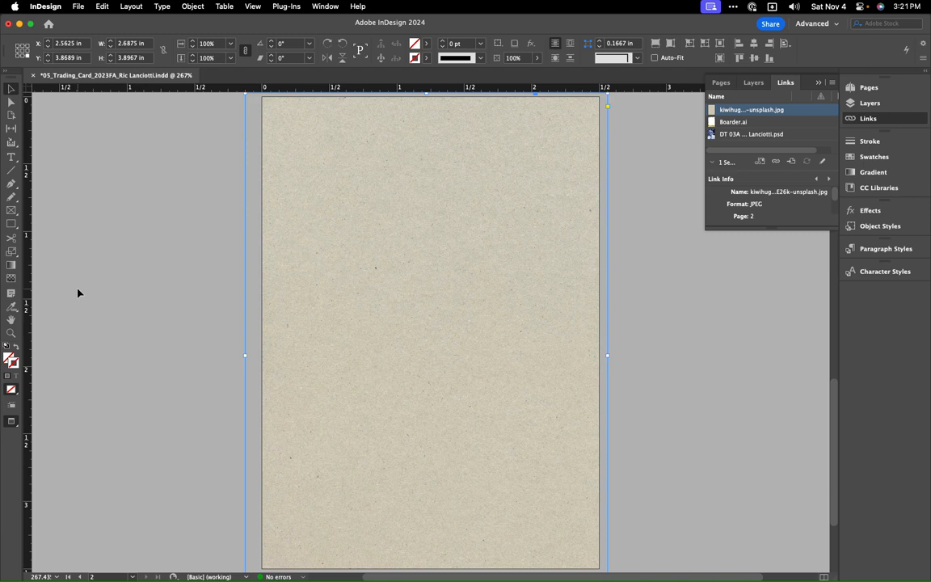
pyautogui.moveTo(271, 188)
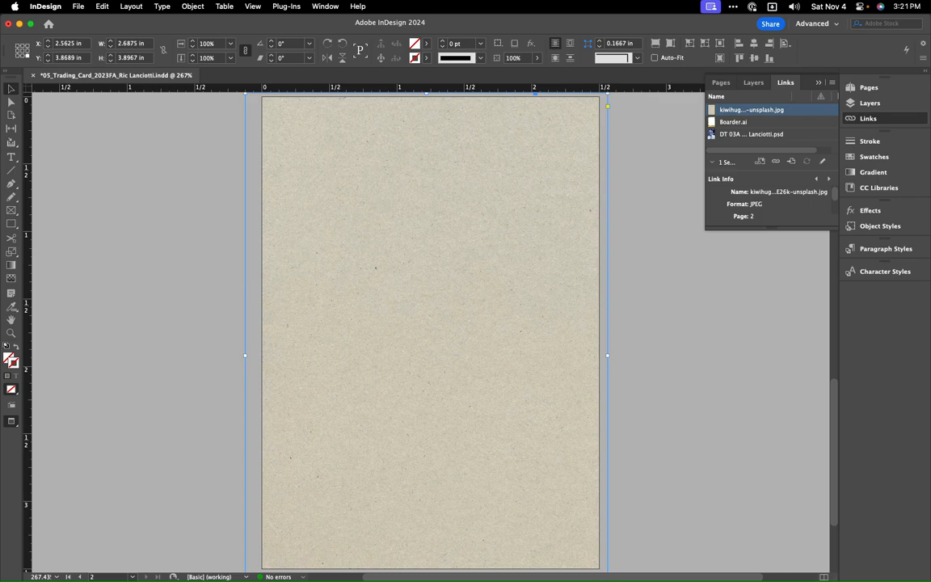
pyautogui.moveTo(114, 258)
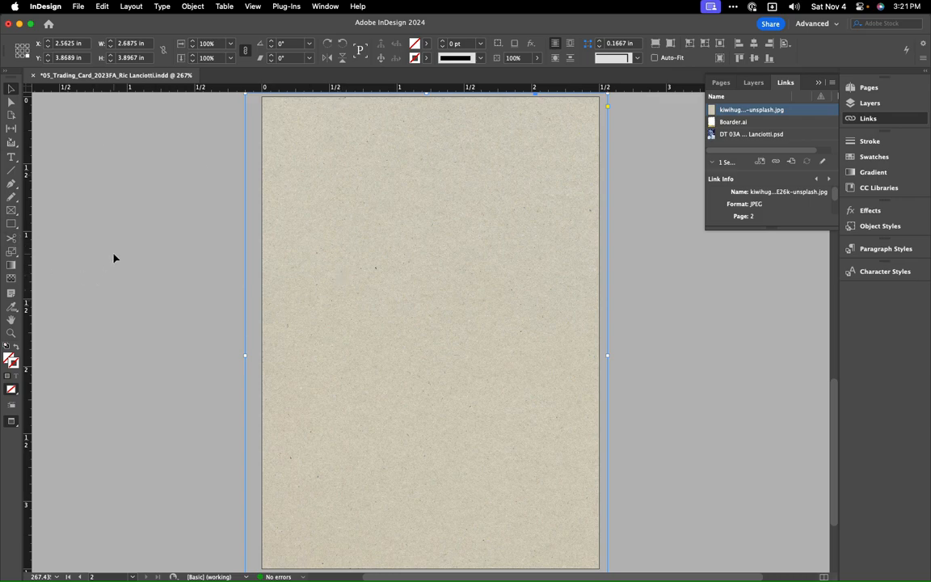
# Step: Paste the pale yellow name-box rectangle and stretch its edges out to the margin guides
pyautogui.scroll(-3)
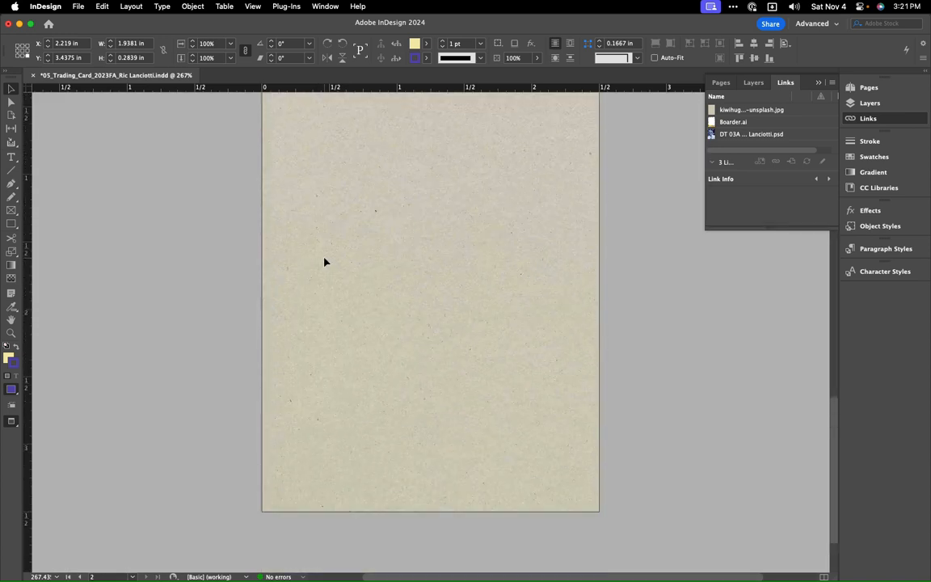
pyautogui.scroll(-3)
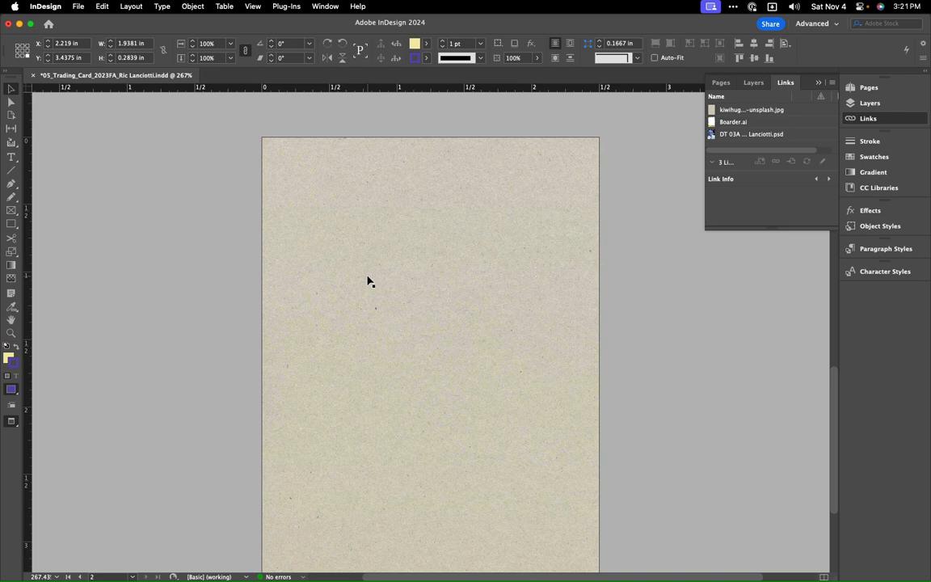
pyautogui.moveTo(301, 315); pyautogui.dragTo(561, 351)
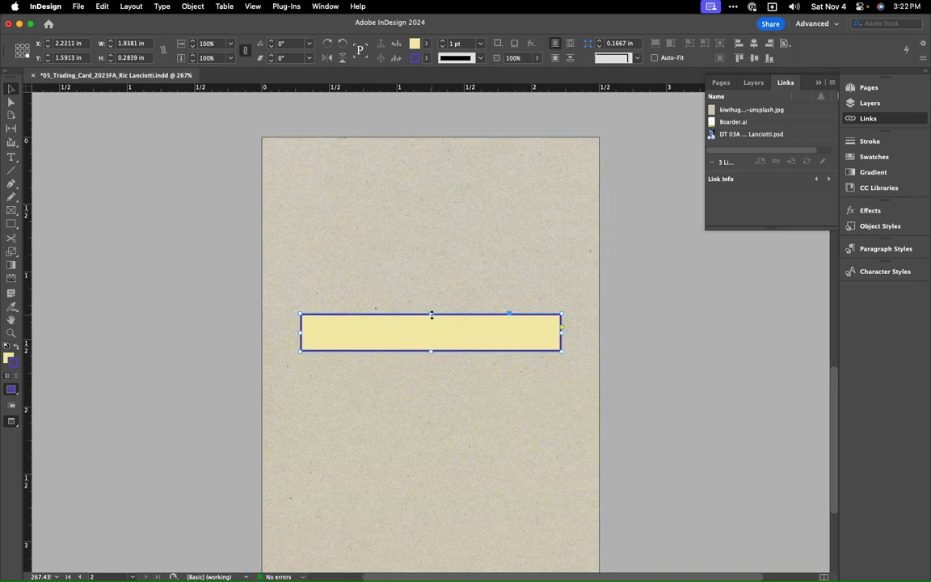
pyautogui.moveTo(432, 315); pyautogui.dragTo(432, 165)
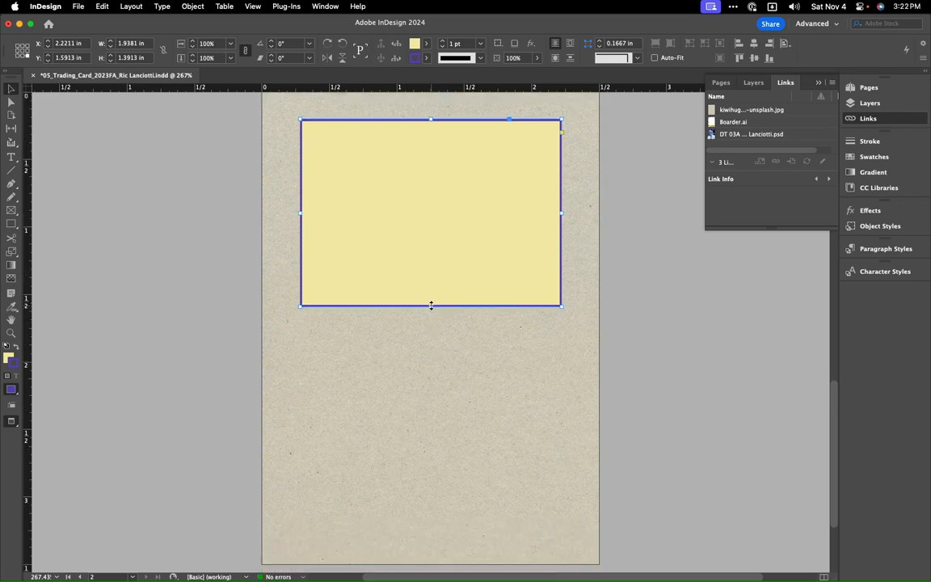
pyautogui.moveTo(431, 306); pyautogui.dragTo(441, 538)
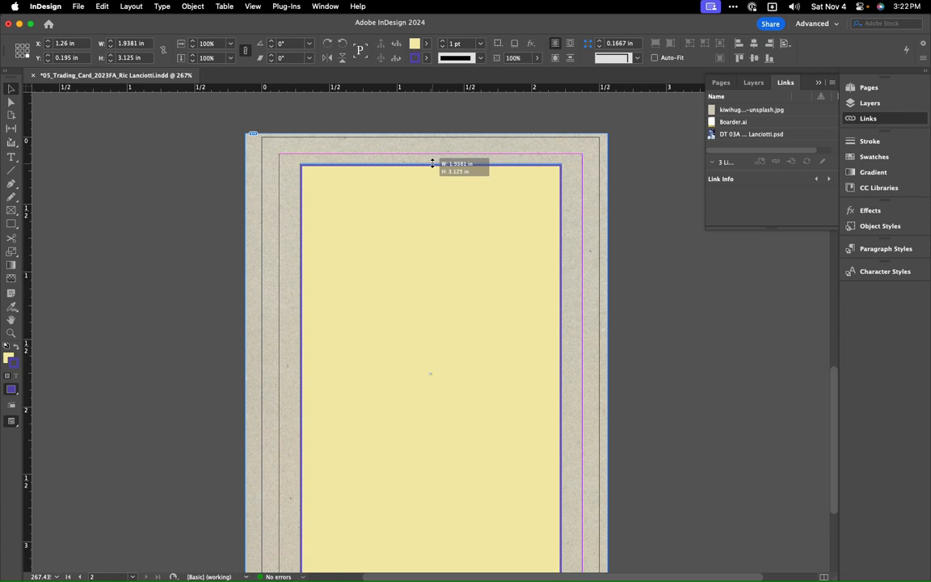
pyautogui.moveTo(431, 163); pyautogui.dragTo(562, 371)
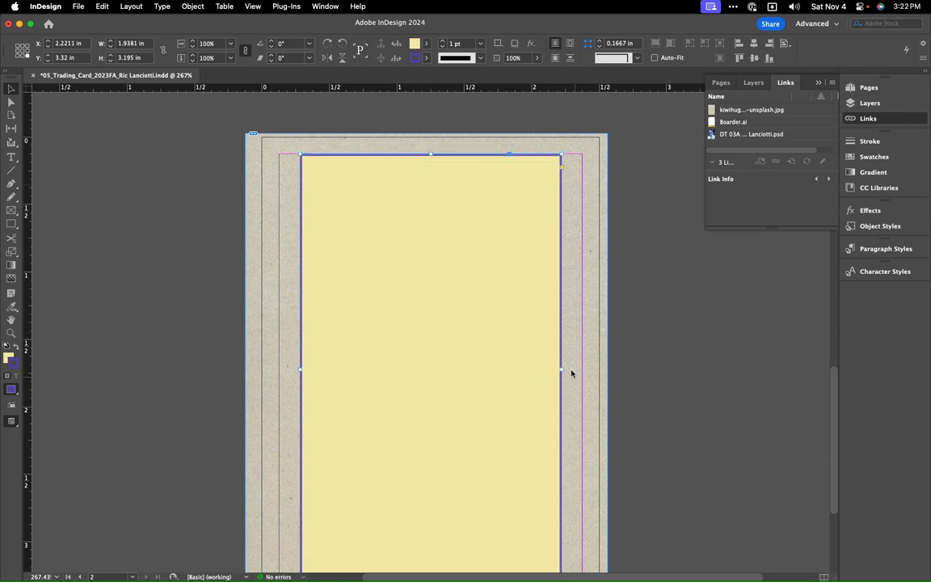
pyautogui.moveTo(583, 368); pyautogui.dragTo(561, 368)
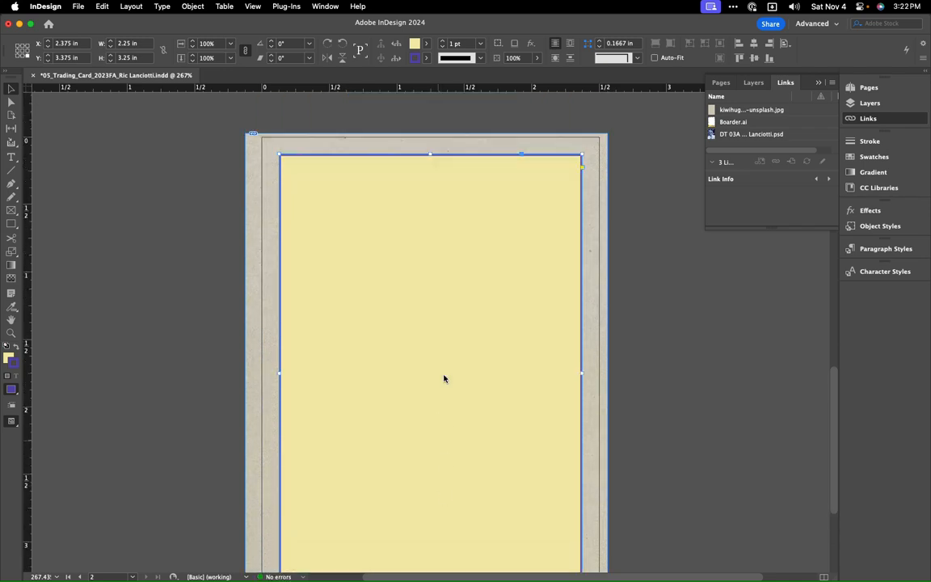
# Step: Reselect the yellow panel ready to swap its fill and stroke colours
pyautogui.click(582, 352)
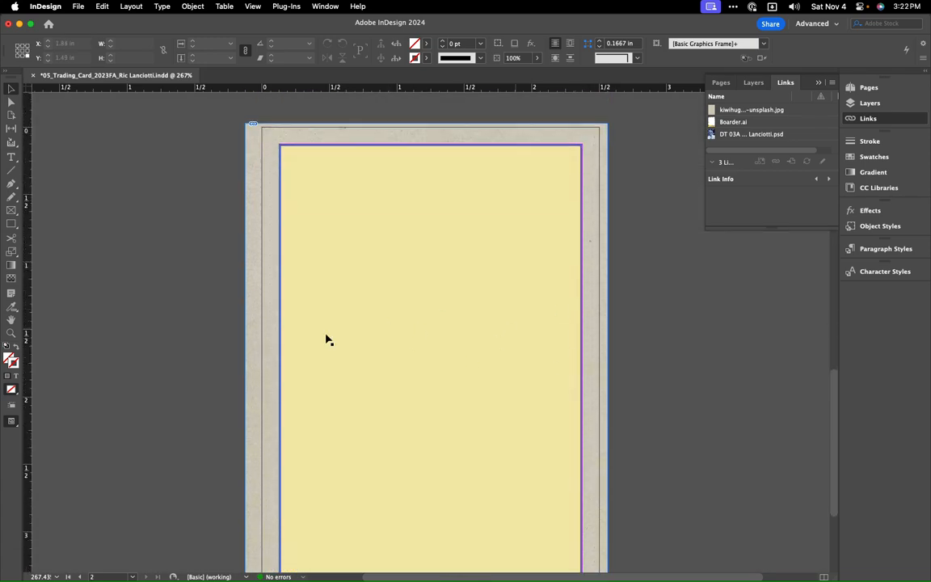
pyautogui.click(380, 346)
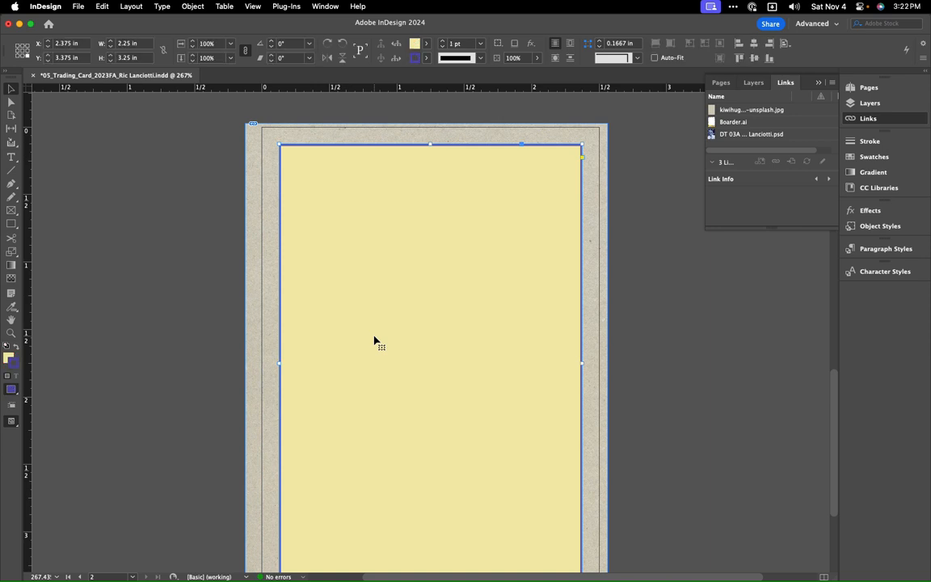
pyautogui.moveTo(343, 392)
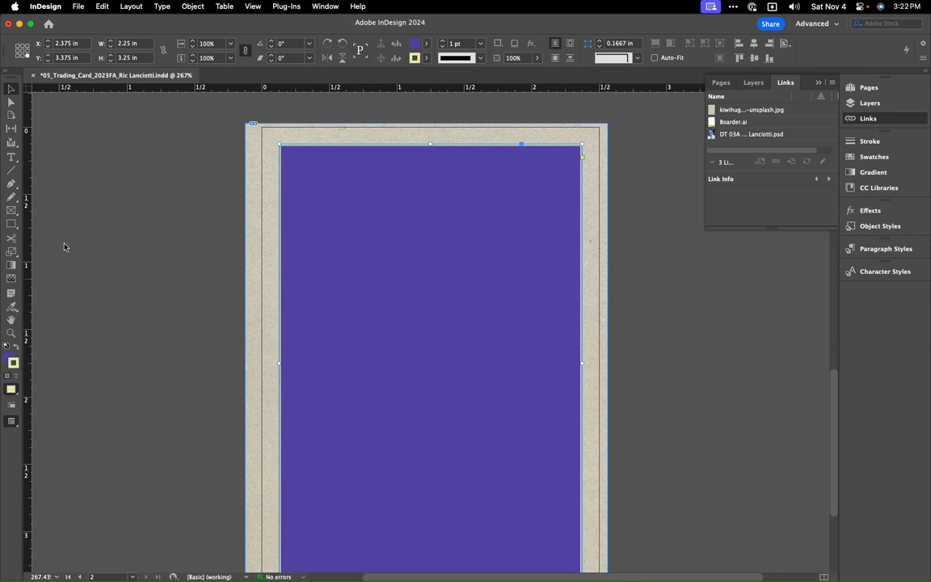
pyautogui.moveTo(131, 186)
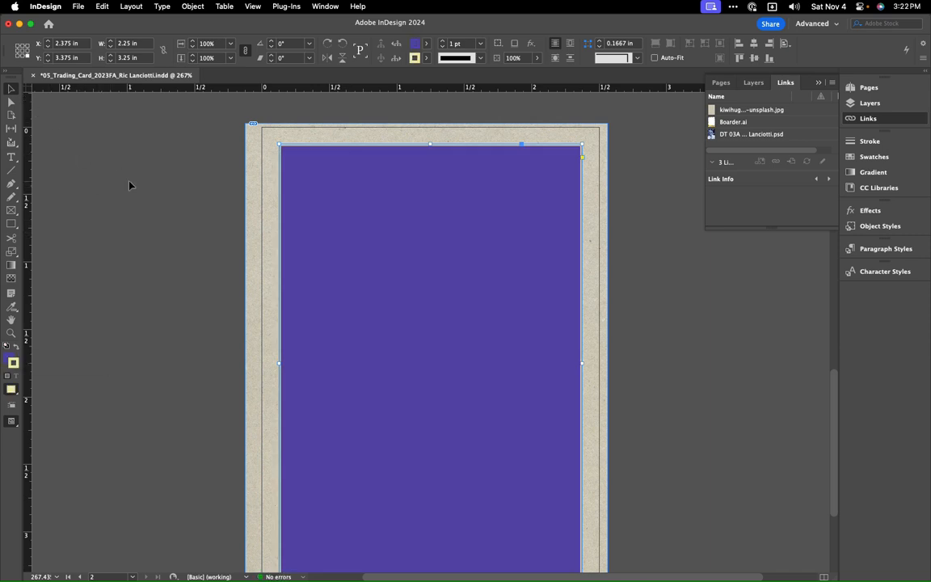
# Step: Show the ALF card back scan s-l1600-23.jpg in Preview as reference
pyautogui.click(402, 275)
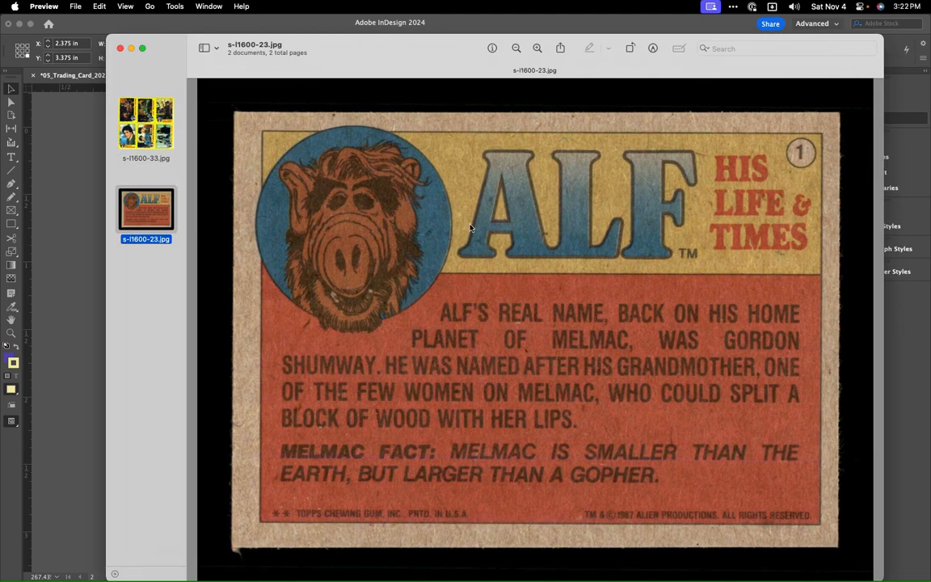
pyautogui.moveTo(573, 309)
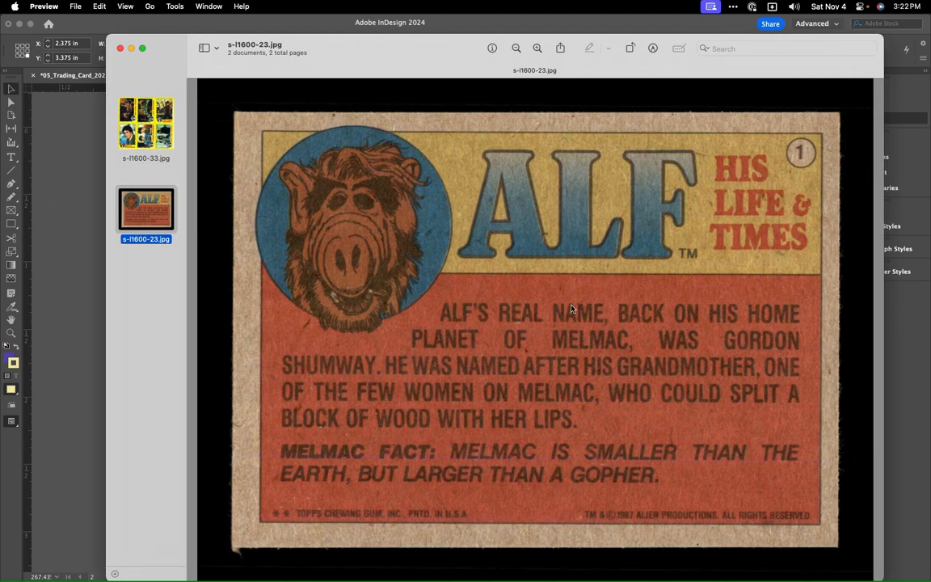
pyautogui.moveTo(429, 404)
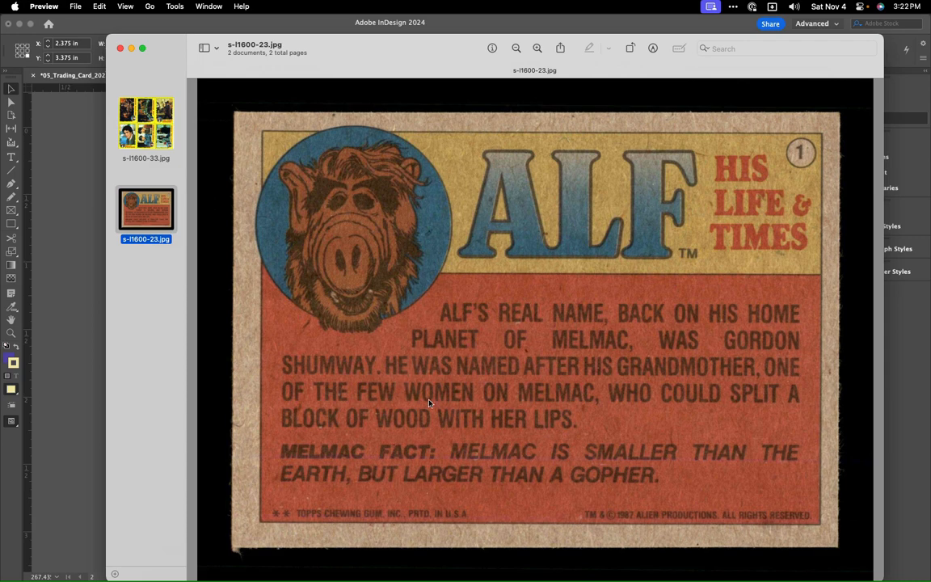
pyautogui.moveTo(416, 83)
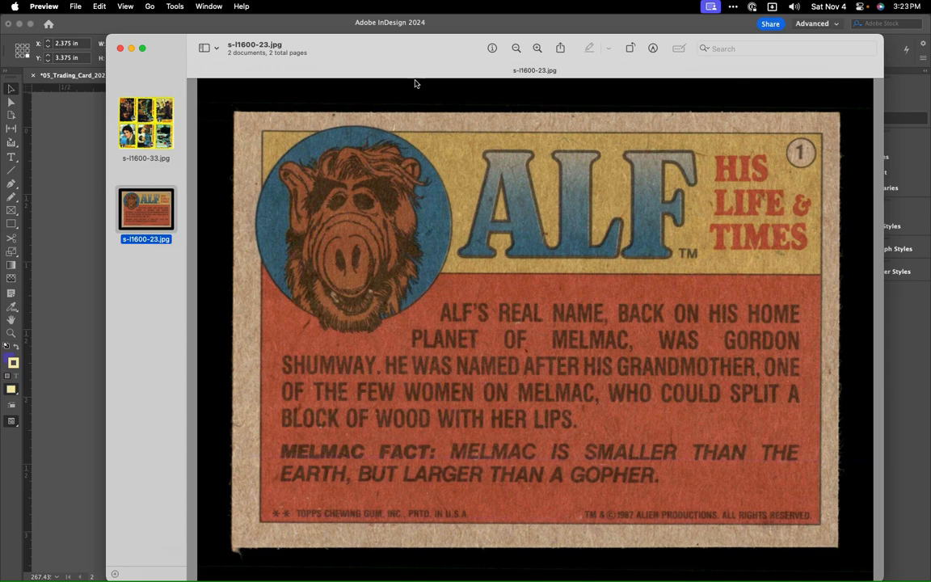
pyautogui.moveTo(302, 354)
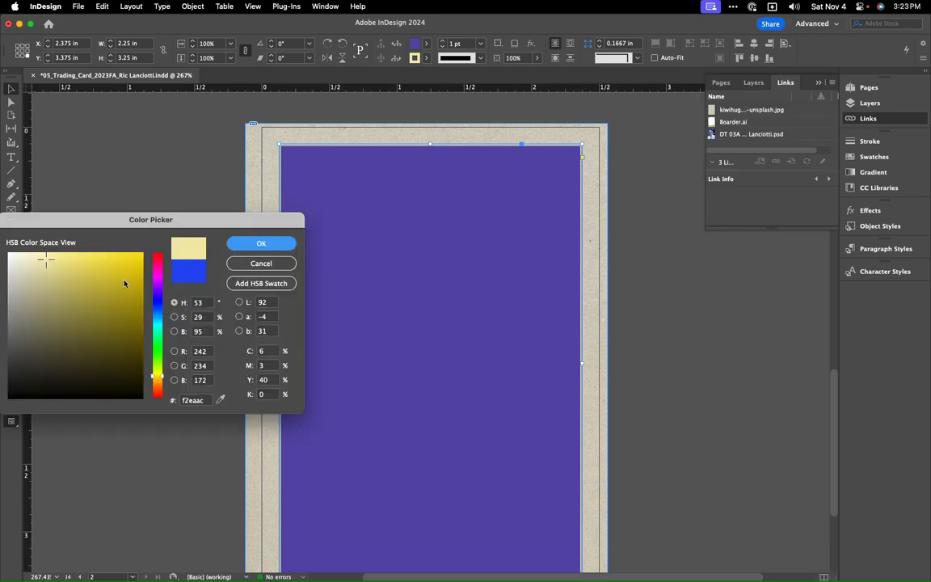
# Step: Darken the panel's stroke to olive #615e45, discarding a light yellow trial
pyautogui.click(106, 355)
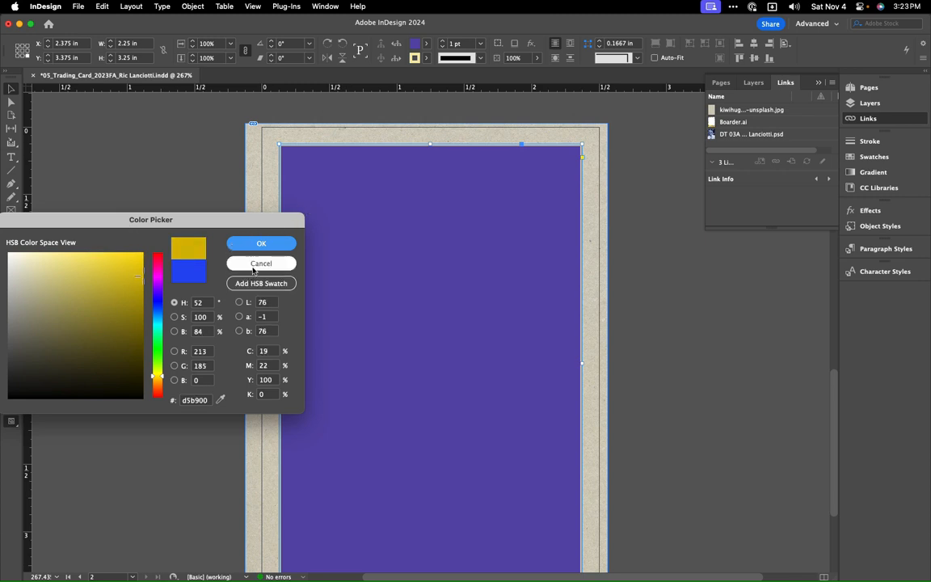
pyautogui.click(261, 263)
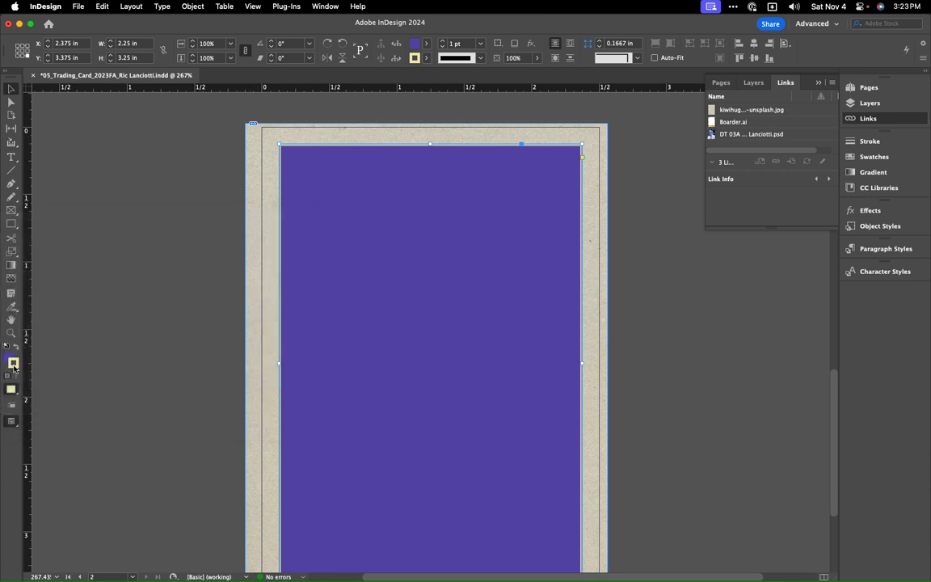
pyautogui.doubleClick(11, 363)
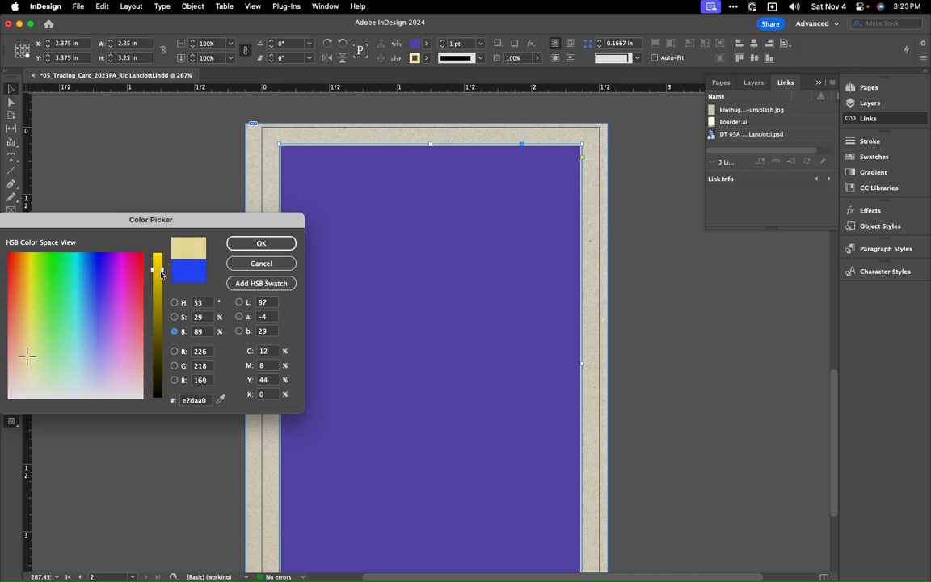
pyautogui.moveTo(159, 273); pyautogui.dragTo(159, 342)
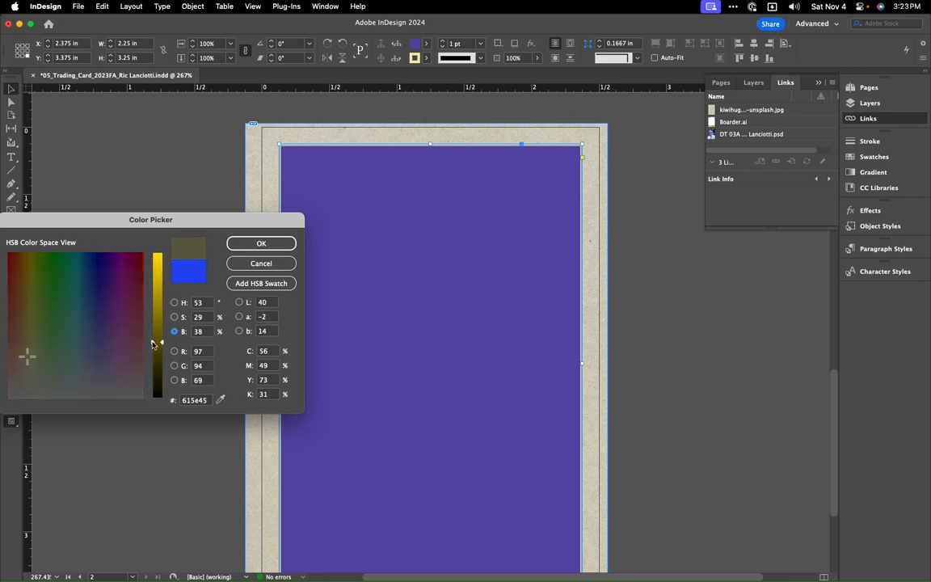
pyautogui.click(262, 244)
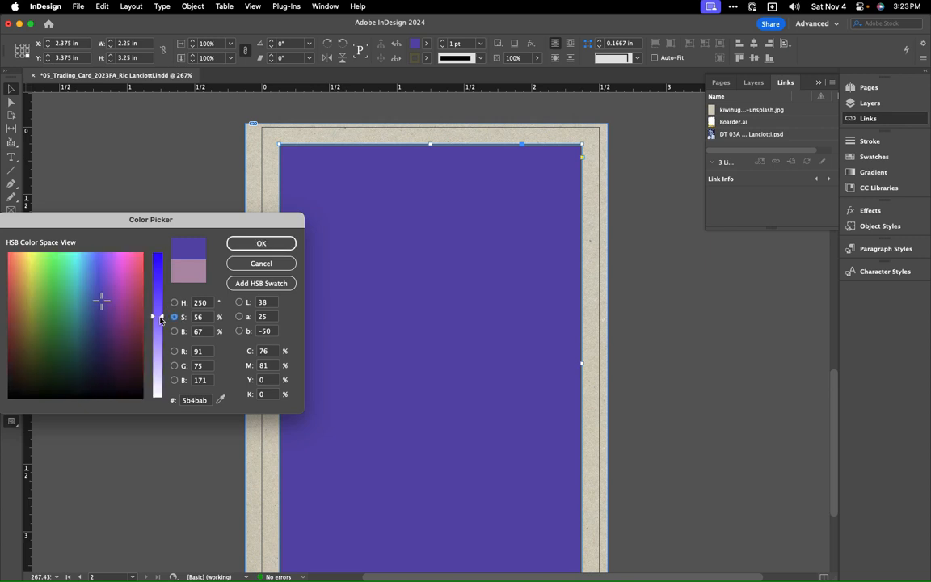
# Step: Desaturate the panel's purple fill to muted lavender #8881ab
pyautogui.moveTo(157, 315); pyautogui.dragTo(157, 360)
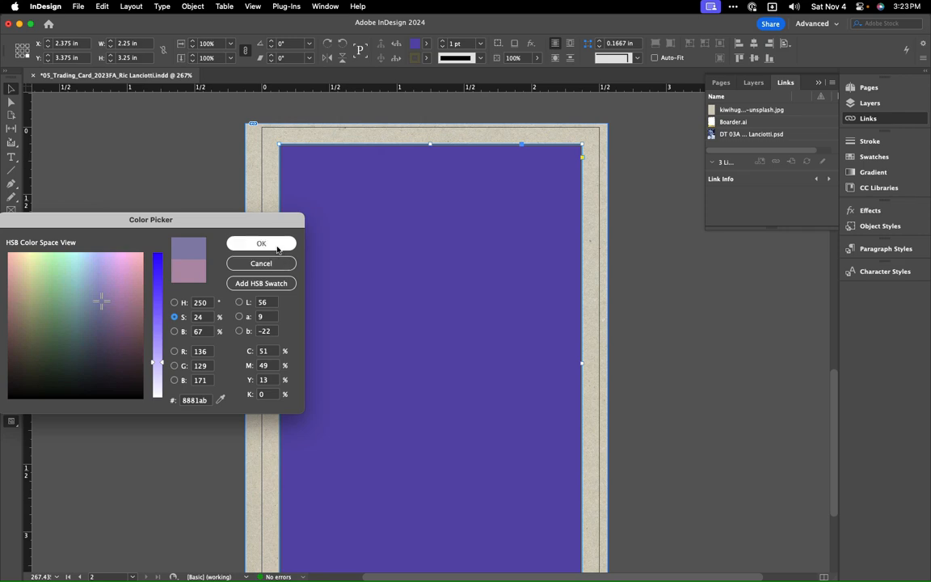
pyautogui.click(261, 244)
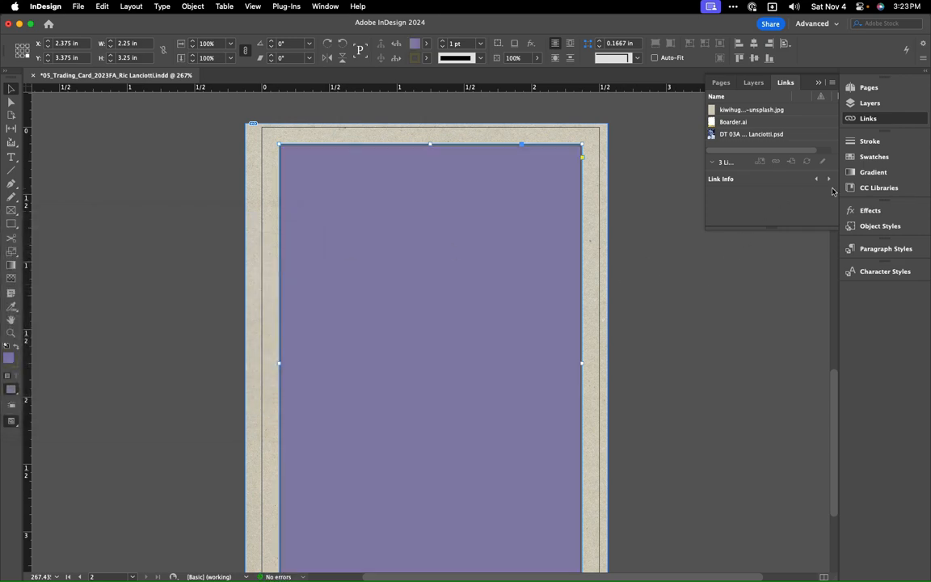
# Step: Lower the panel's Object Opacity in Effects so the cardboard texture shows through
pyautogui.click(881, 225)
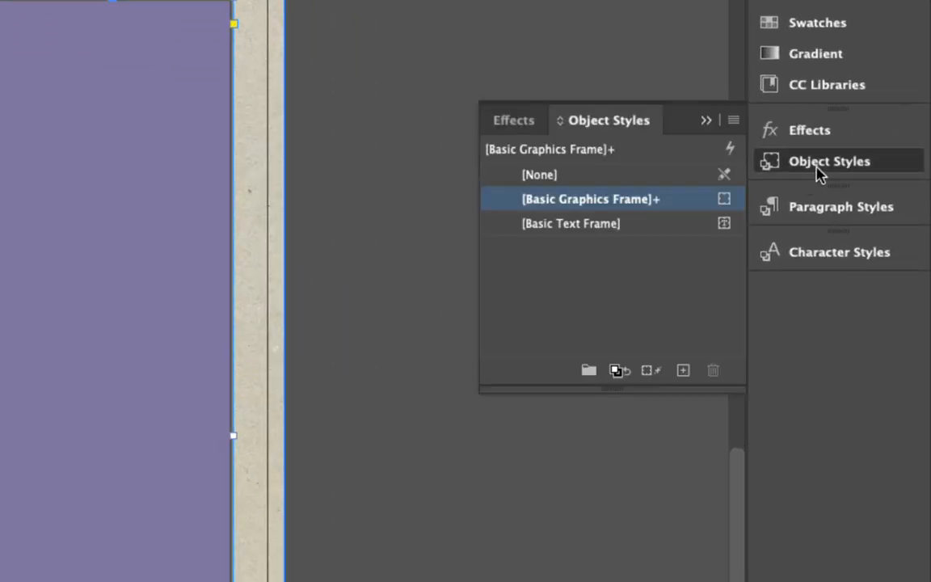
pyautogui.moveTo(358, 68)
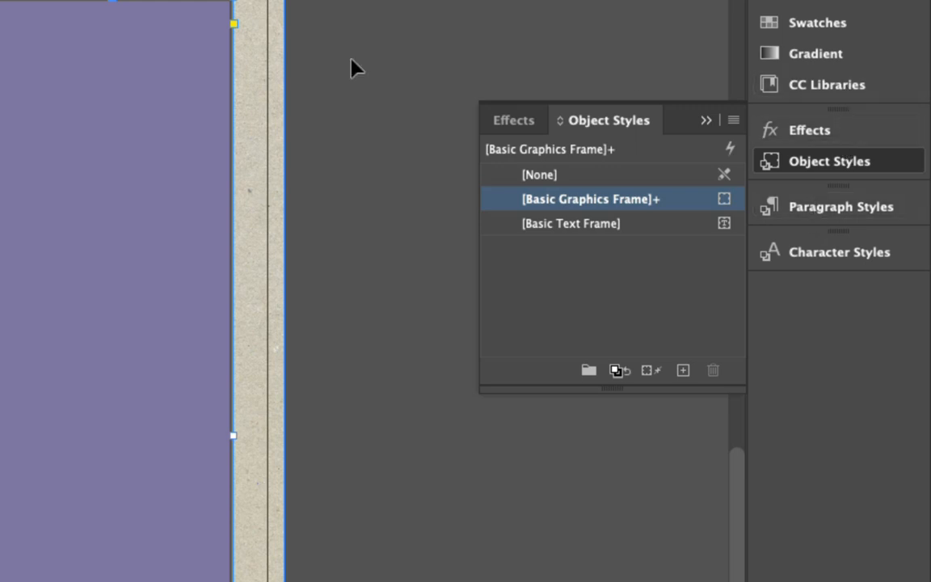
pyautogui.moveTo(819, 130)
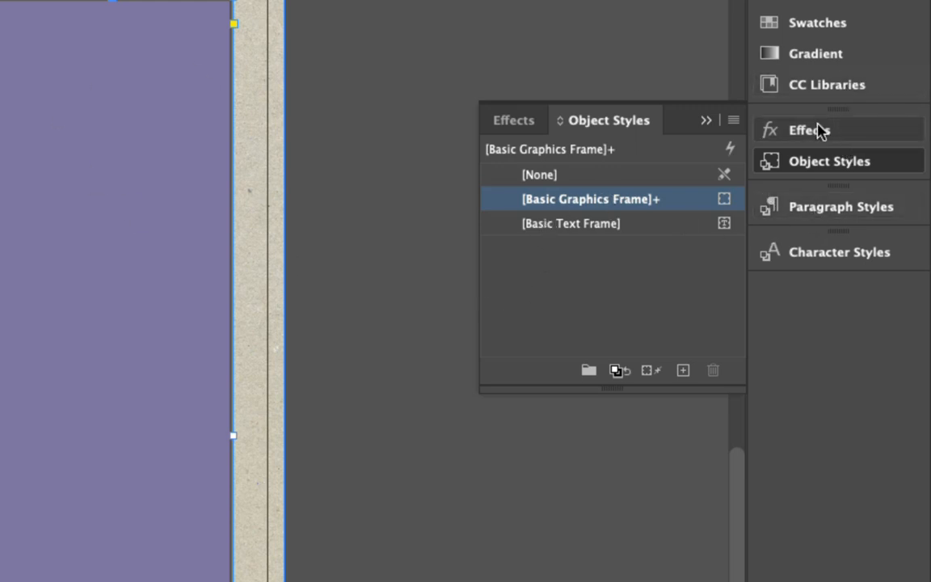
pyautogui.moveTo(776, 173)
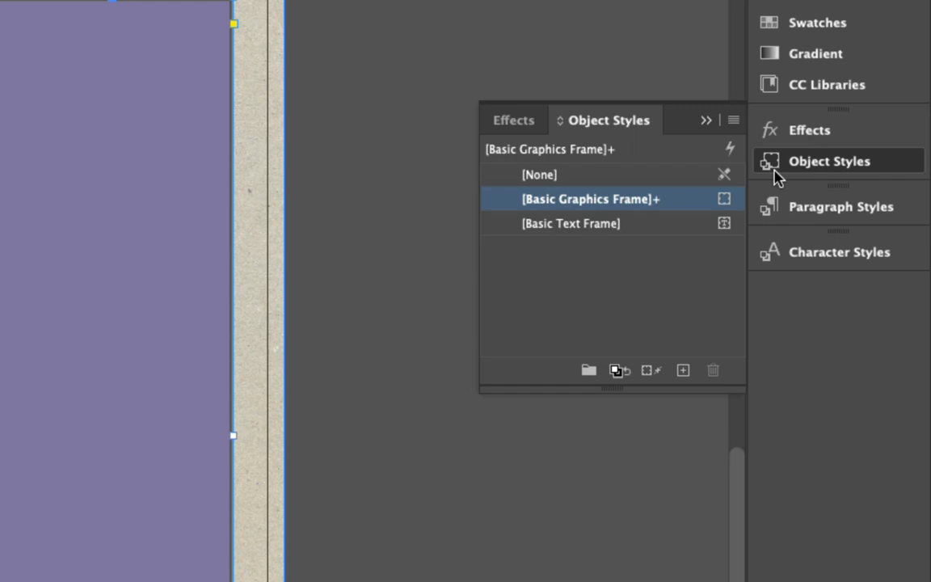
pyautogui.moveTo(800, 157)
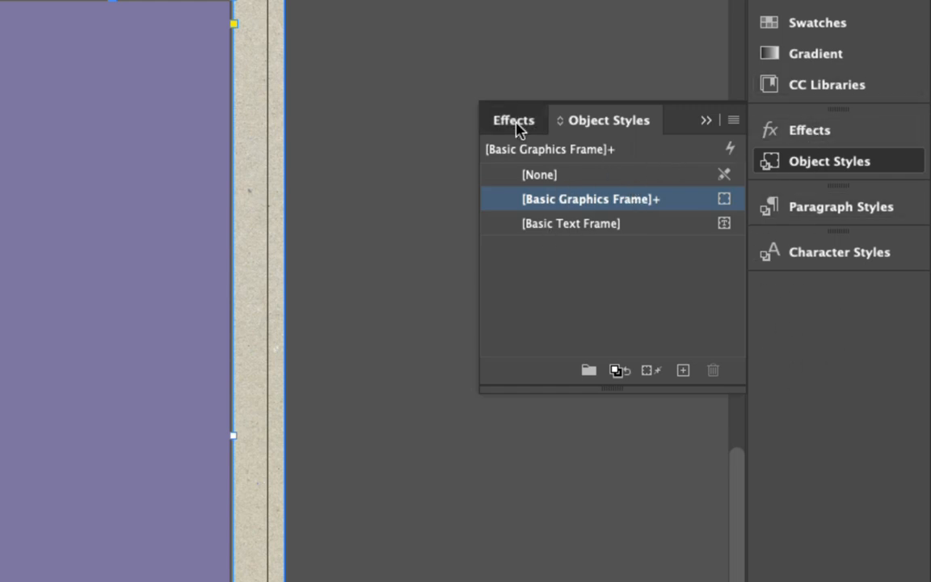
pyautogui.click(513, 120)
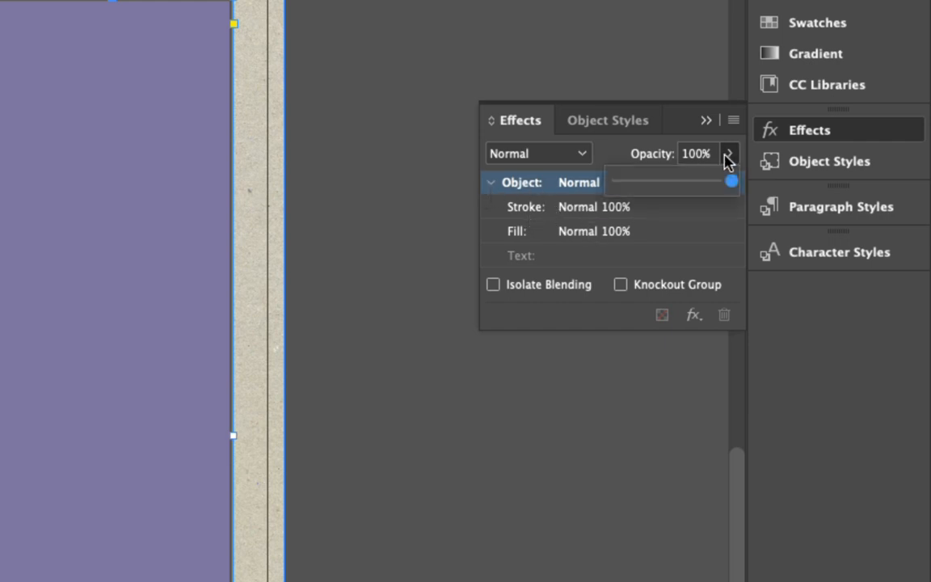
pyautogui.moveTo(731, 181); pyautogui.dragTo(700, 181)
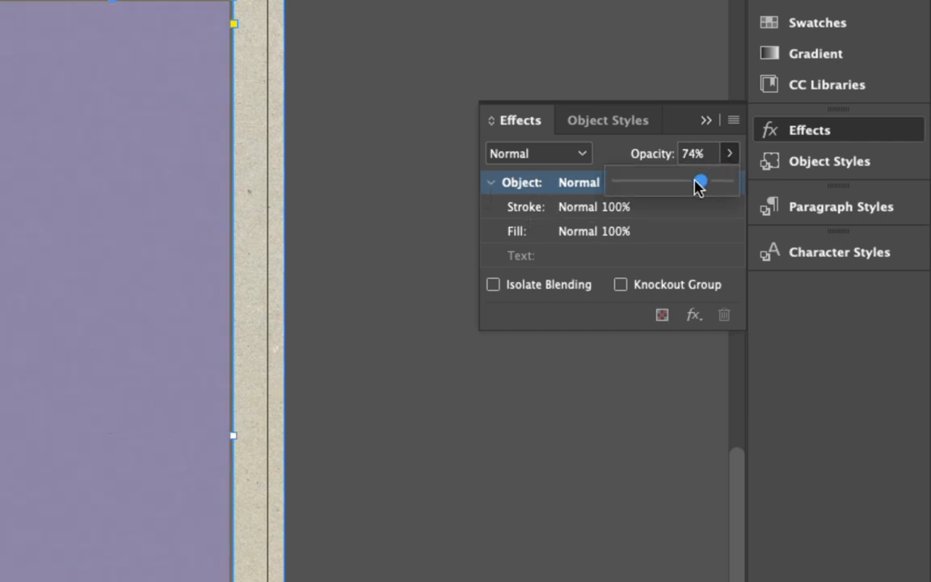
pyautogui.moveTo(701, 181); pyautogui.dragTo(672, 182)
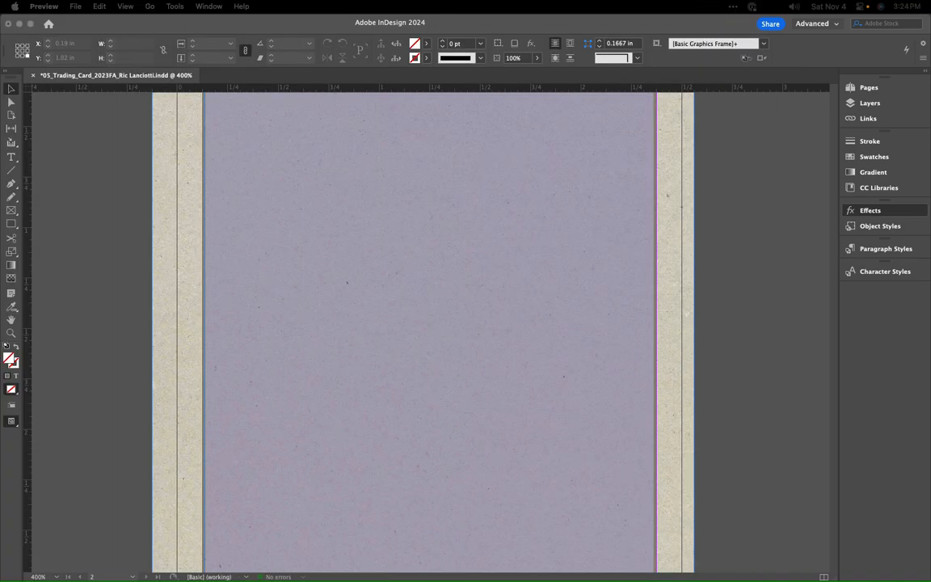
# Step: Select the purple panel frame to adjust its stroke weight
pyautogui.click(870, 211)
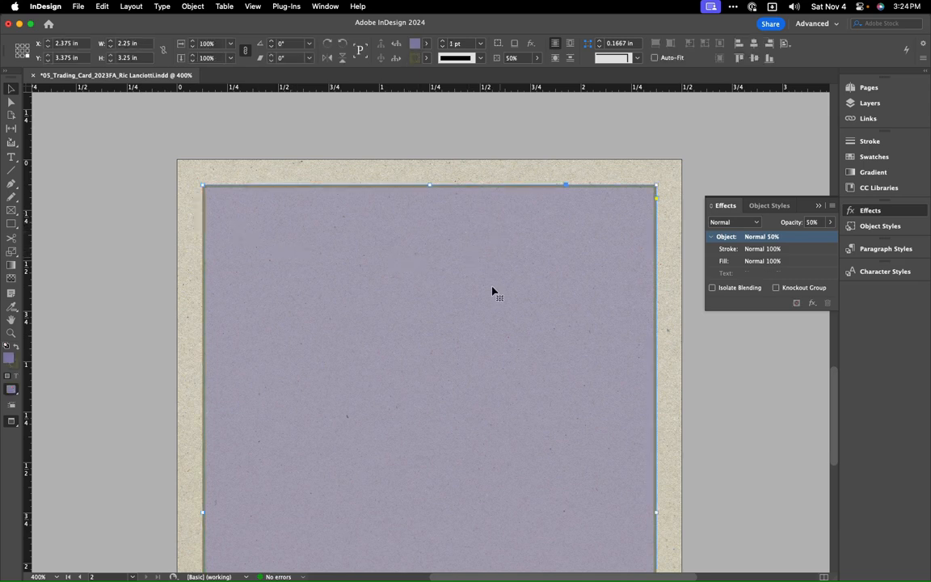
pyautogui.moveTo(386, 269)
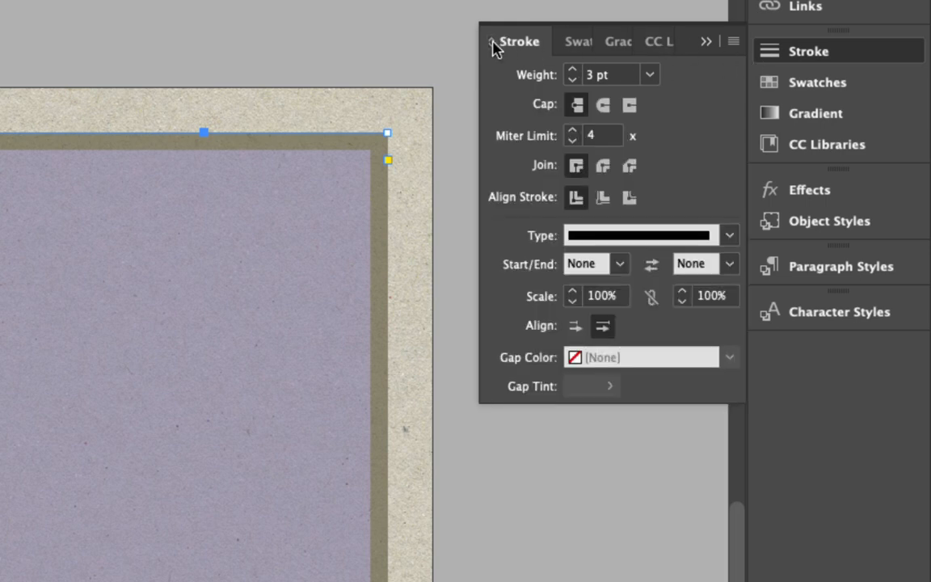
# Step: Settle the stroke at 3 pt and Align Stroke to Center after trying inside and outside
pyautogui.click(573, 69)
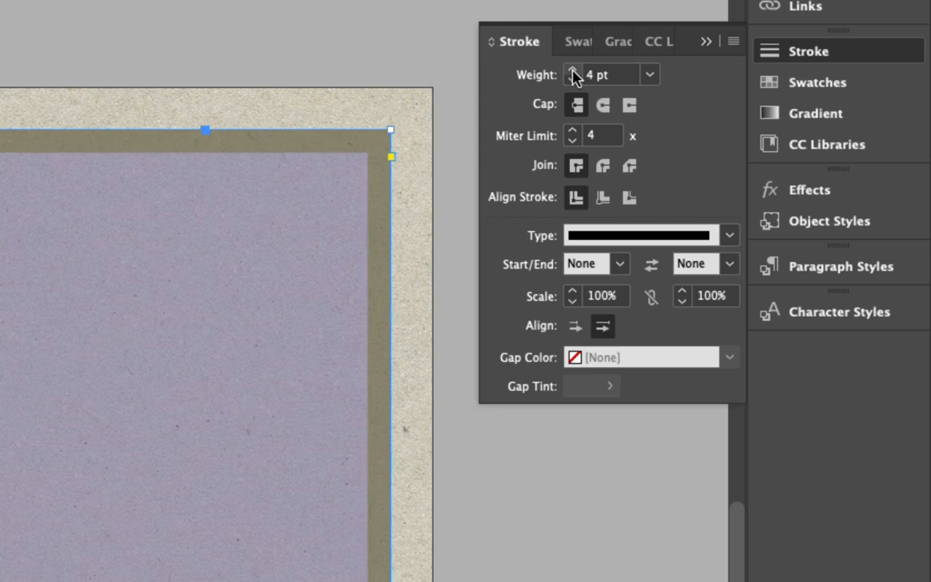
pyautogui.click(572, 78)
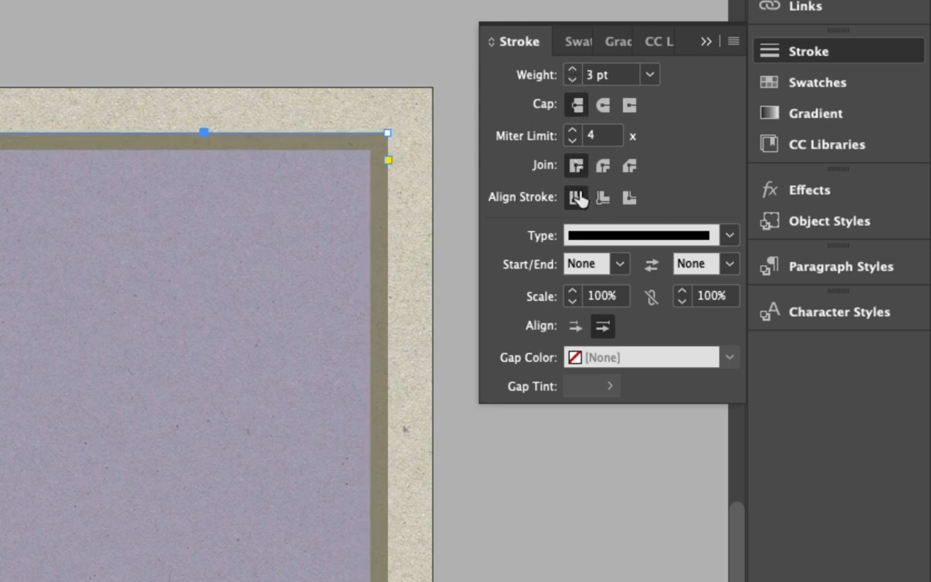
pyautogui.click(603, 197)
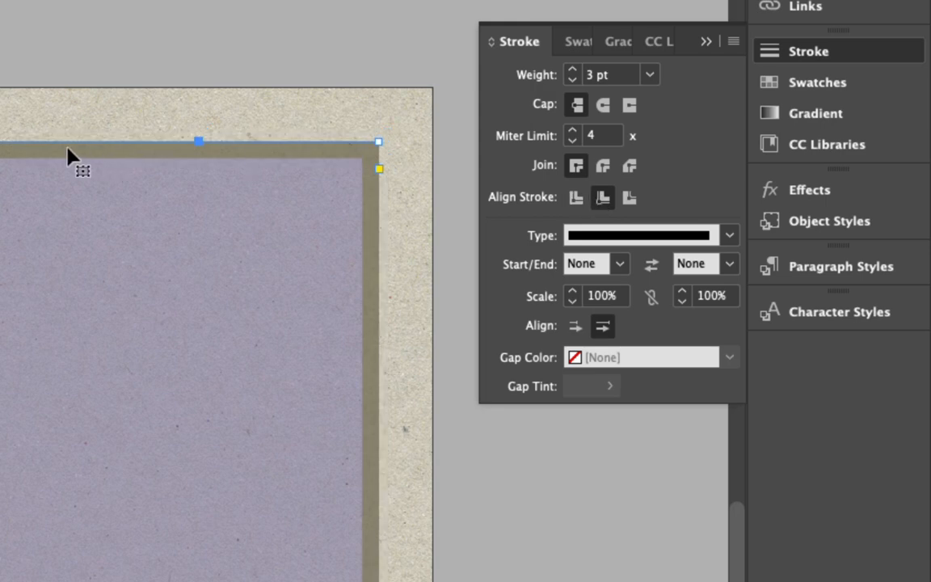
pyautogui.click(630, 197)
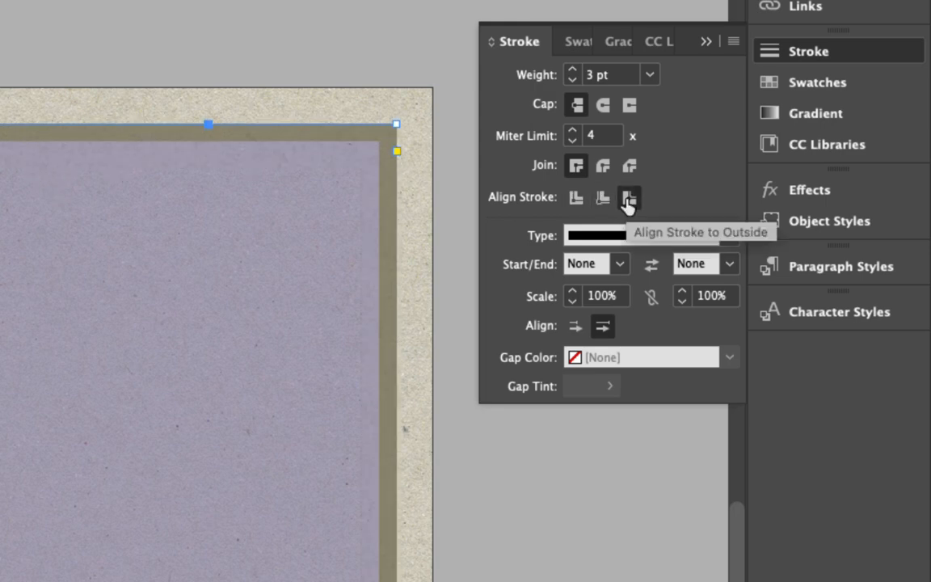
pyautogui.click(629, 198)
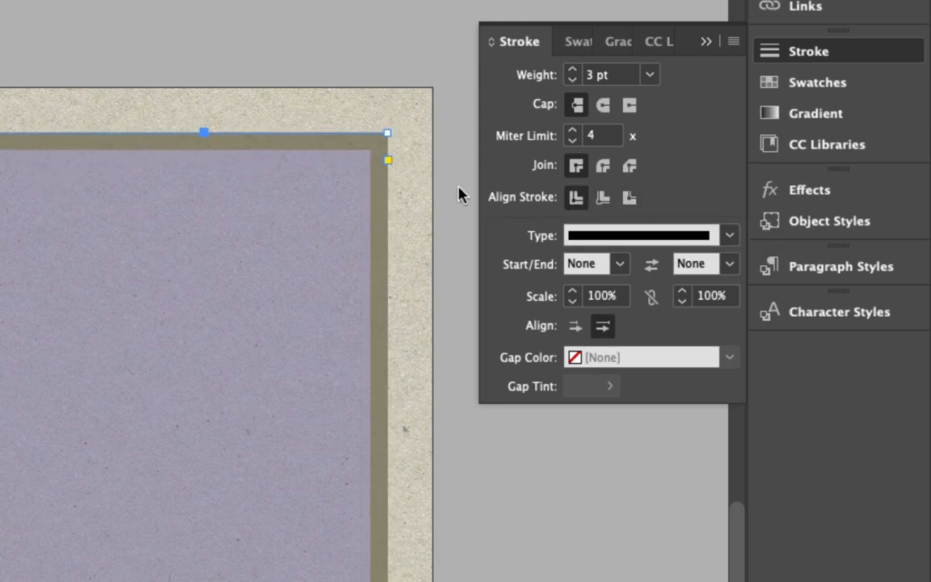
pyautogui.moveTo(604, 198)
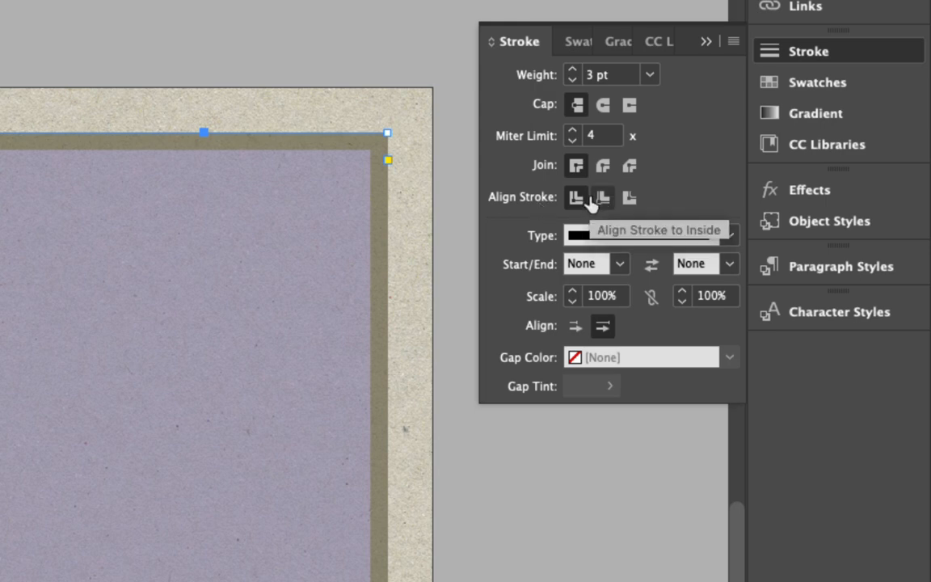
pyautogui.click(602, 198)
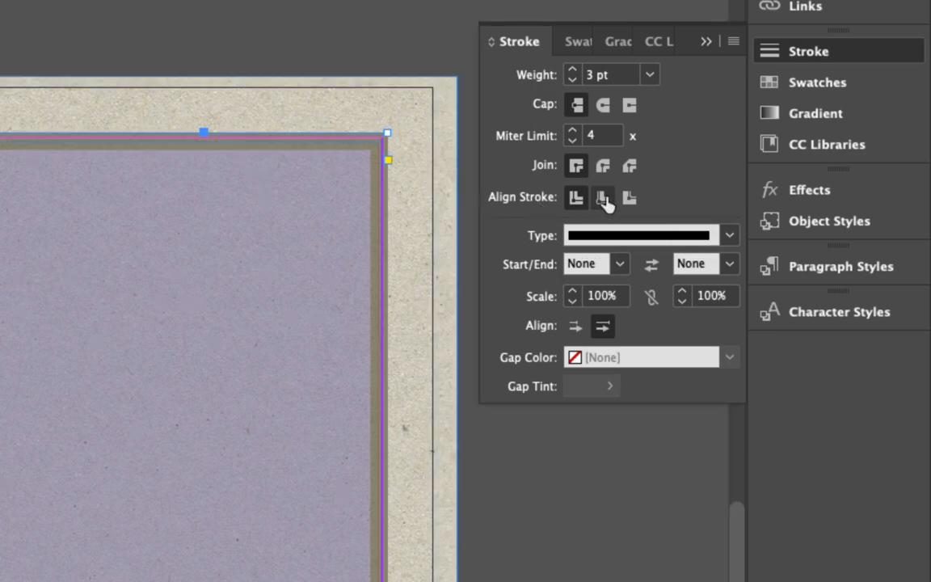
pyautogui.click(603, 197)
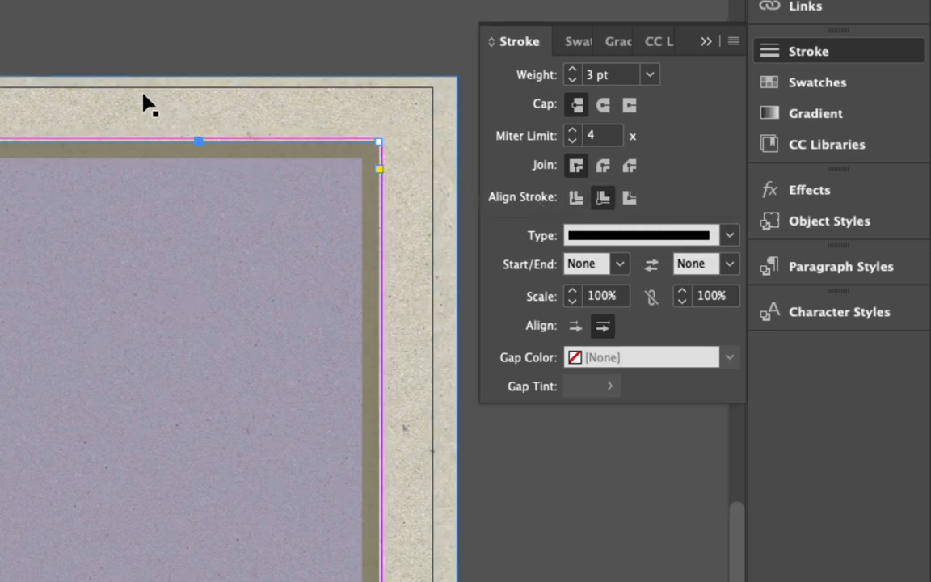